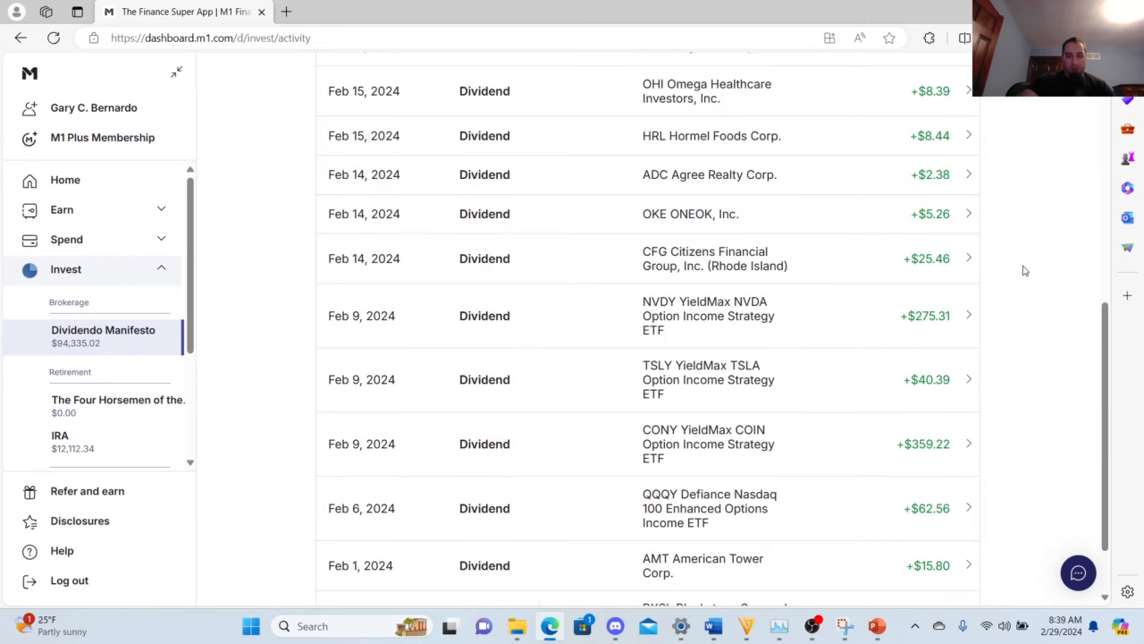
pyautogui.moveTo(1001, 499)
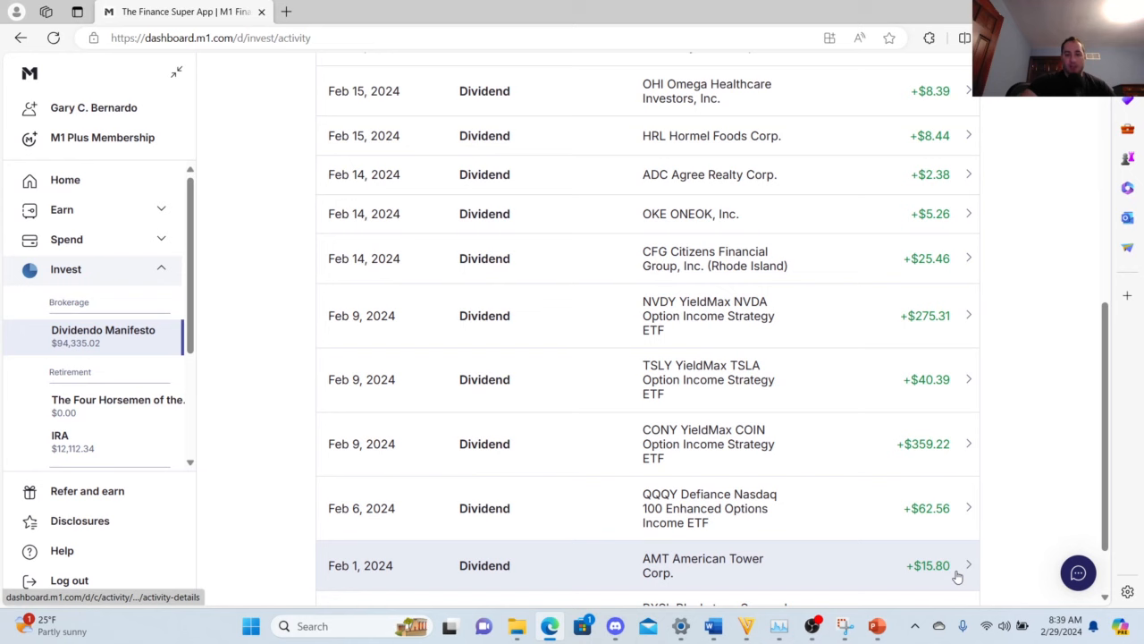
pyautogui.moveTo(1051, 454)
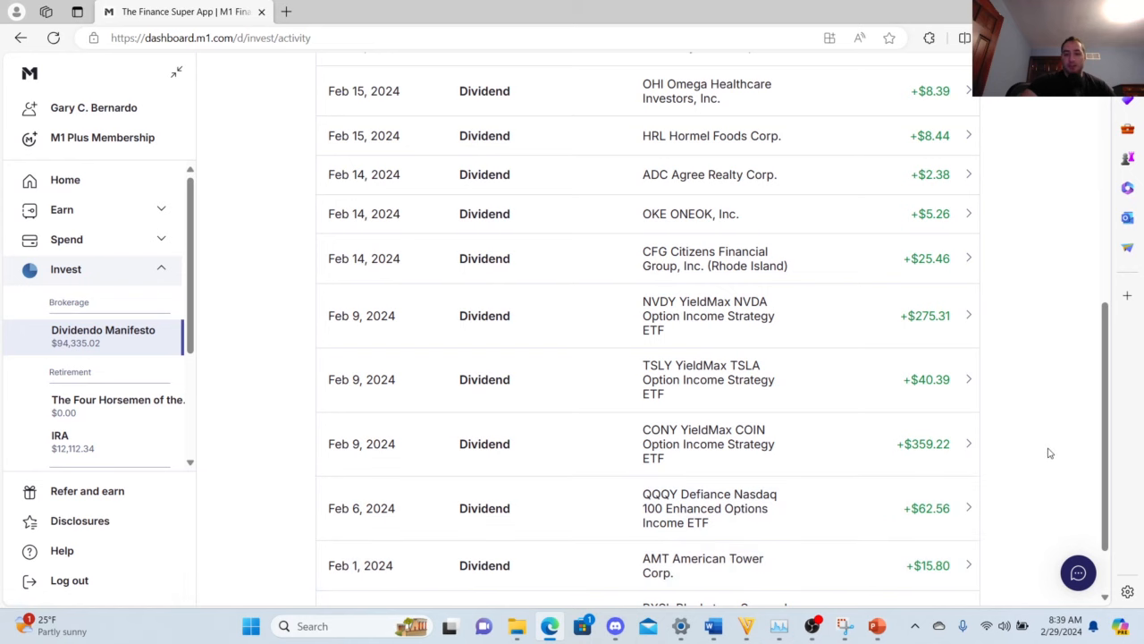
pyautogui.moveTo(1040, 503)
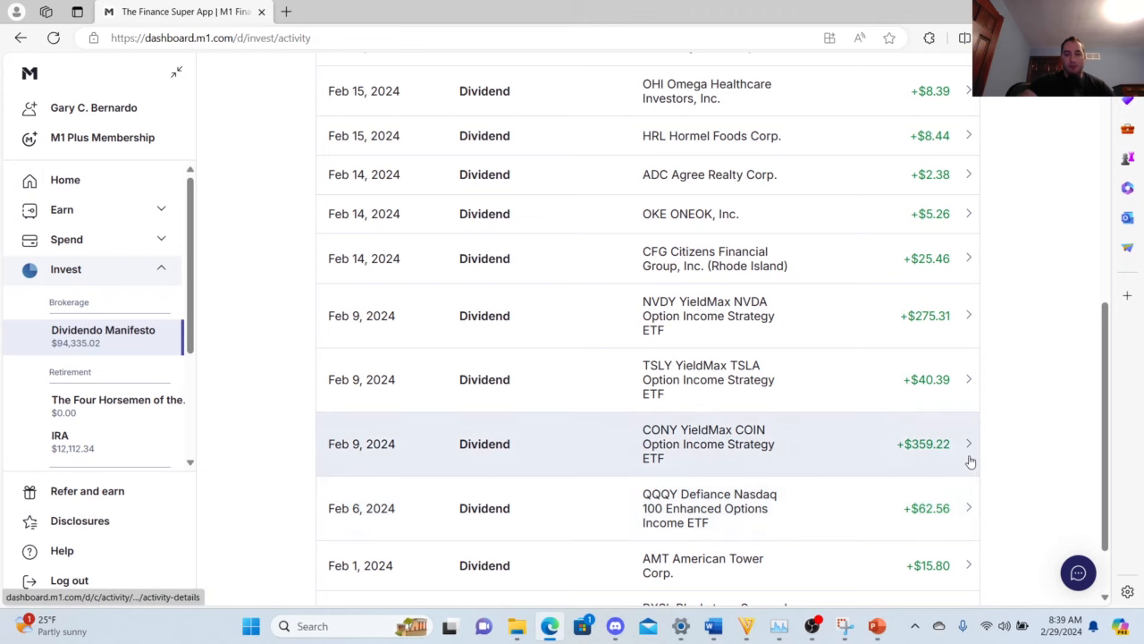
pyautogui.moveTo(968, 462)
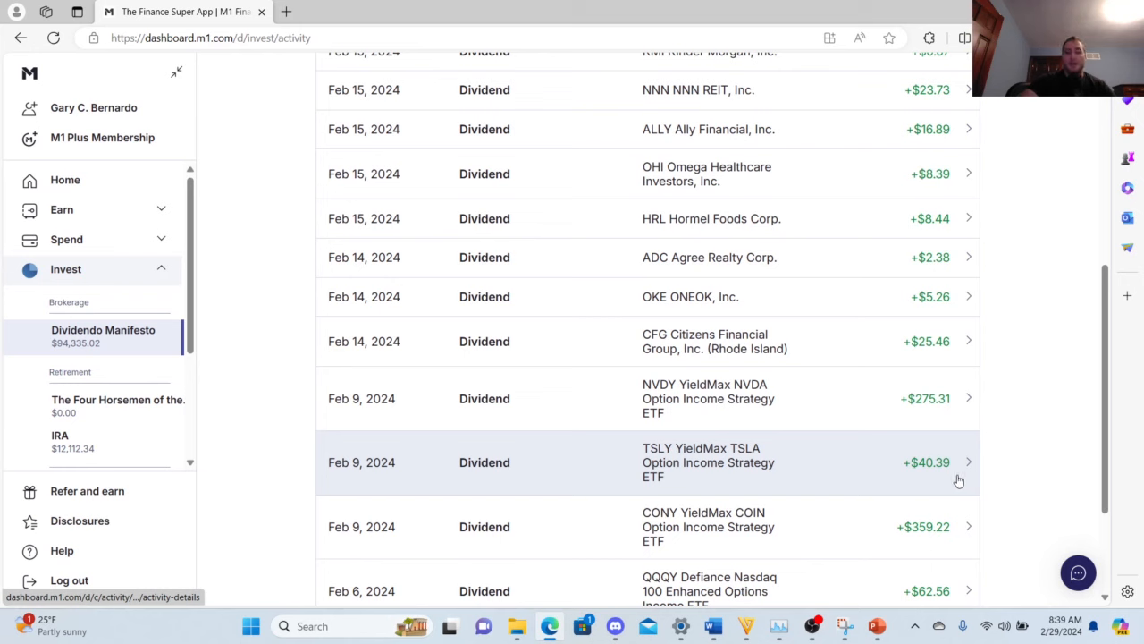
pyautogui.moveTo(952, 471)
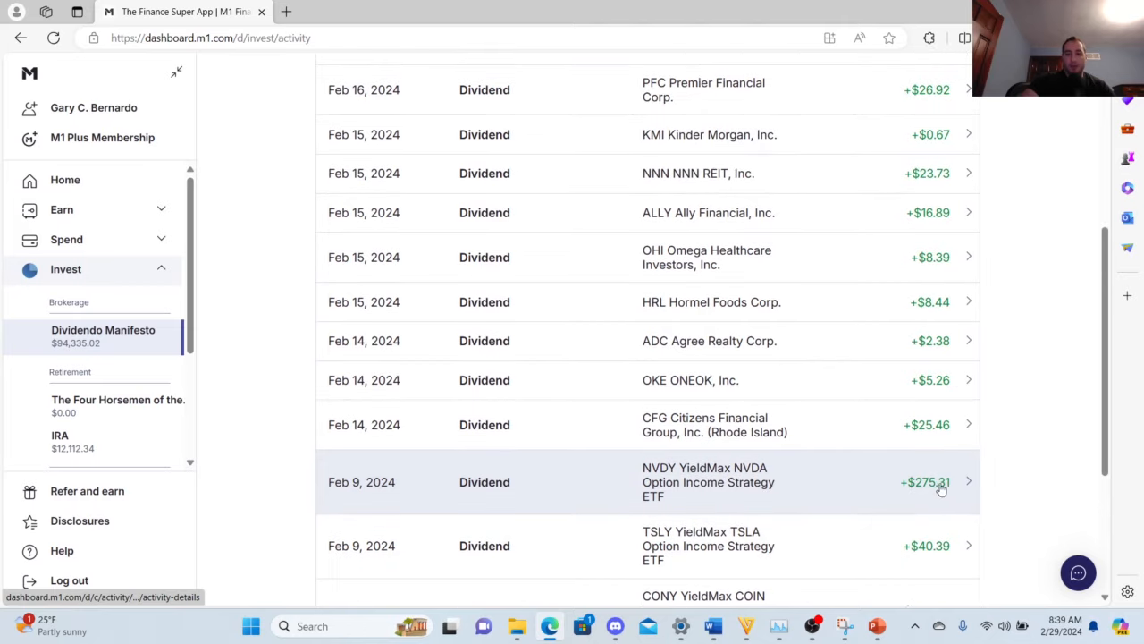
pyautogui.scroll(3)
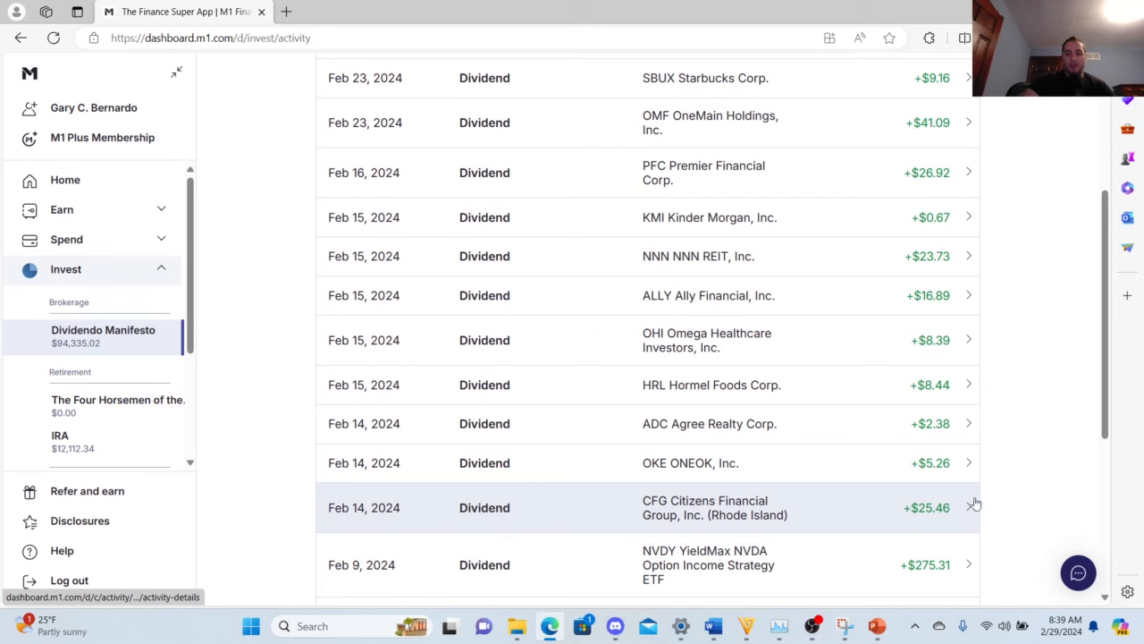
pyautogui.moveTo(969, 517)
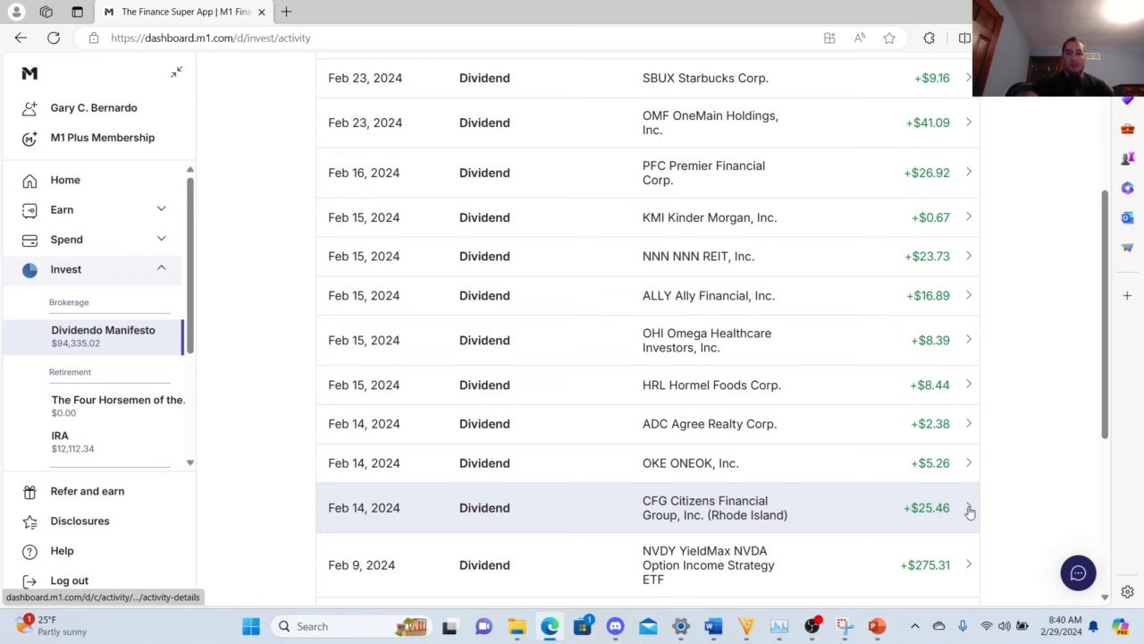
pyautogui.moveTo(961, 475)
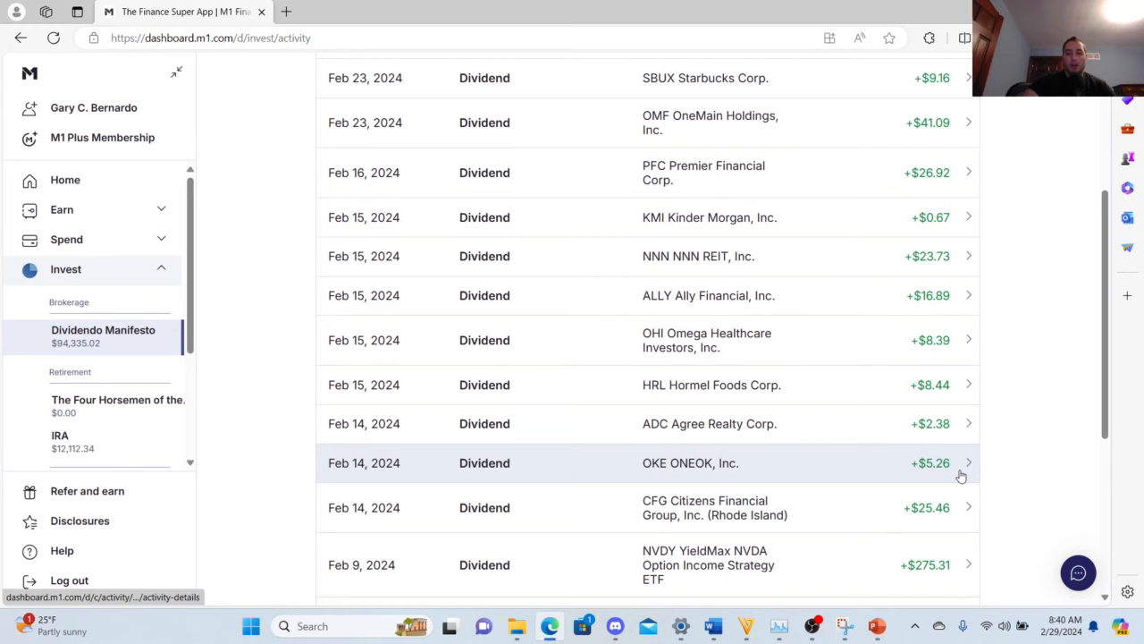
pyautogui.moveTo(964, 438)
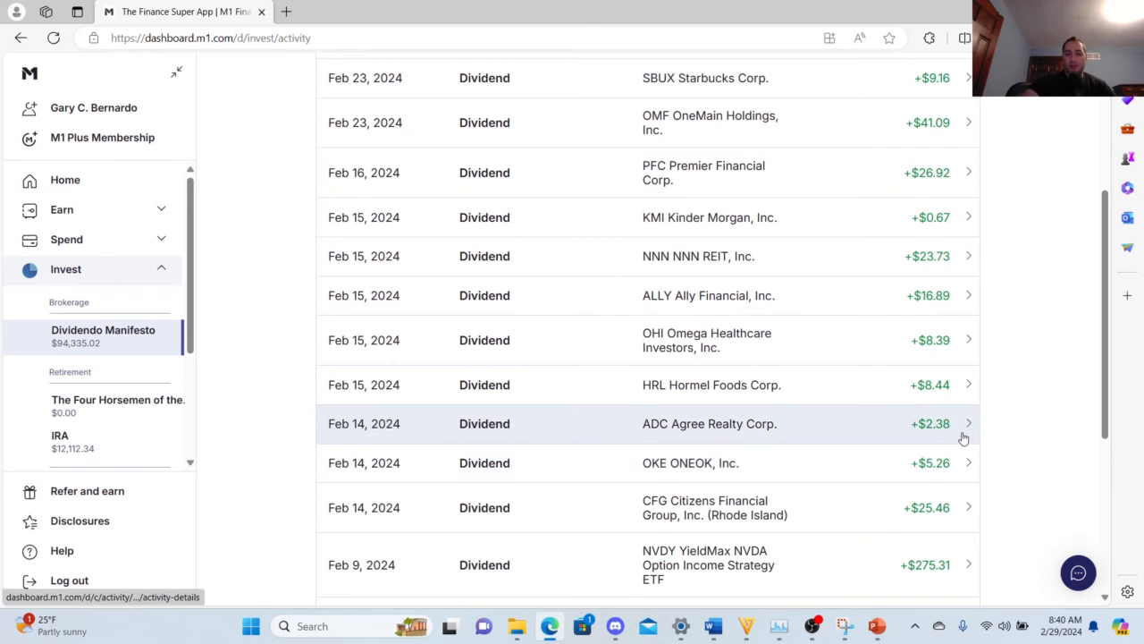
pyautogui.scroll(3)
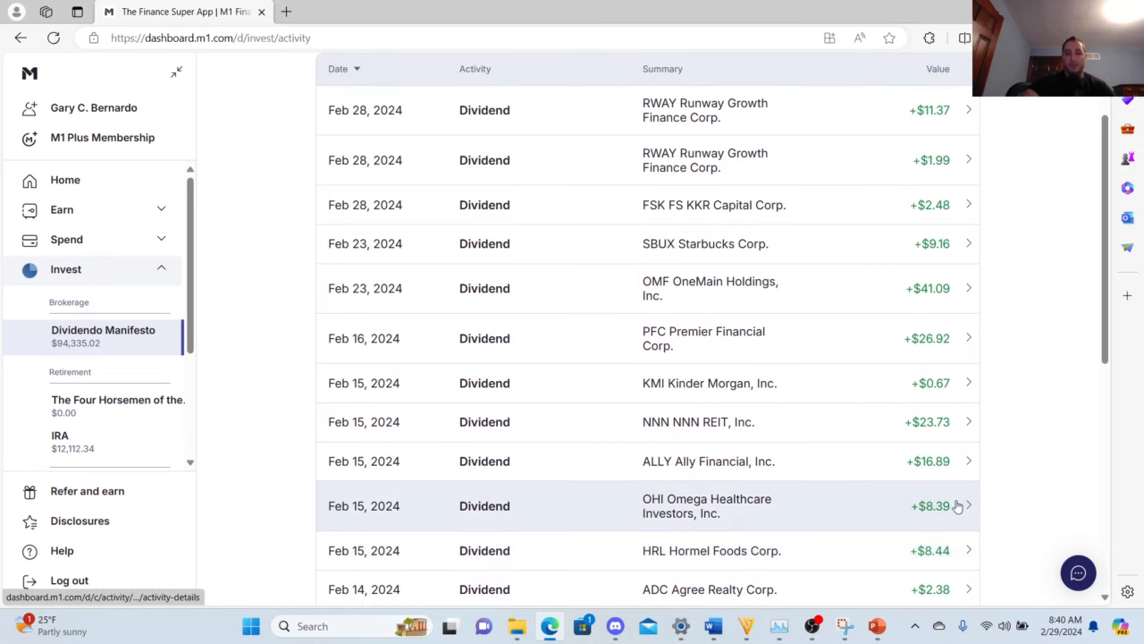
pyautogui.moveTo(961, 511)
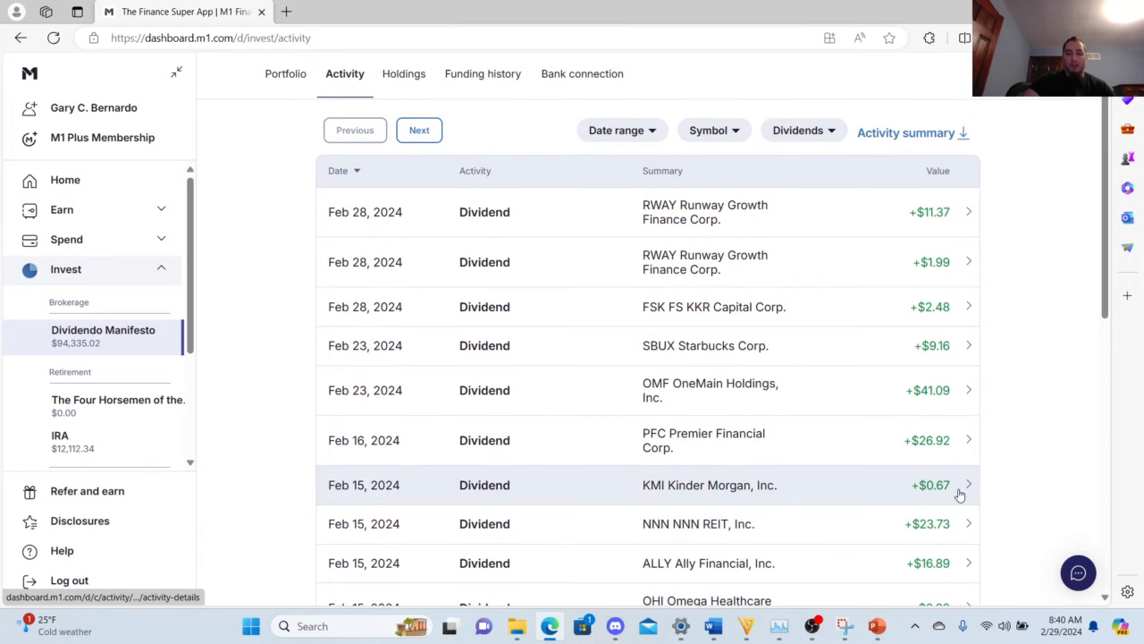
pyautogui.moveTo(965, 468)
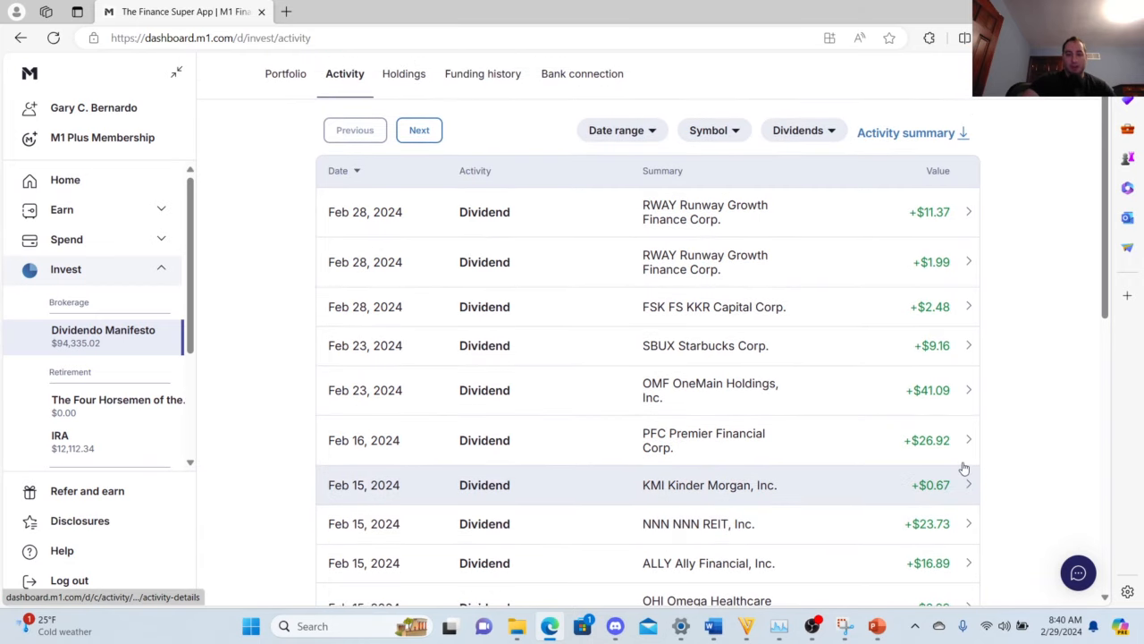
pyautogui.moveTo(959, 440)
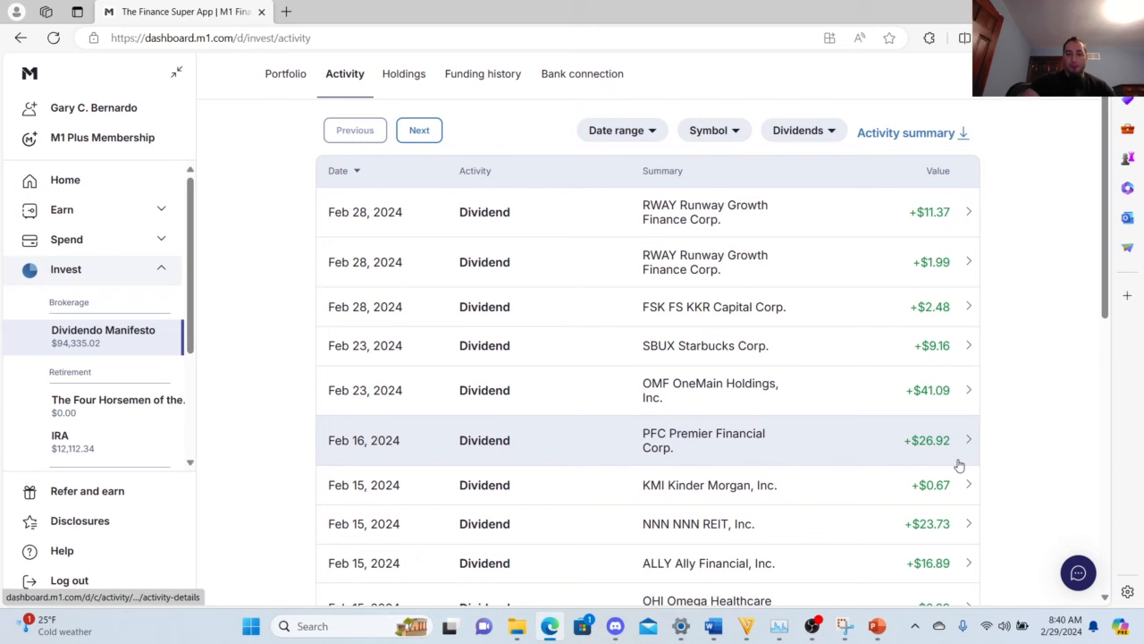
pyautogui.moveTo(950, 408)
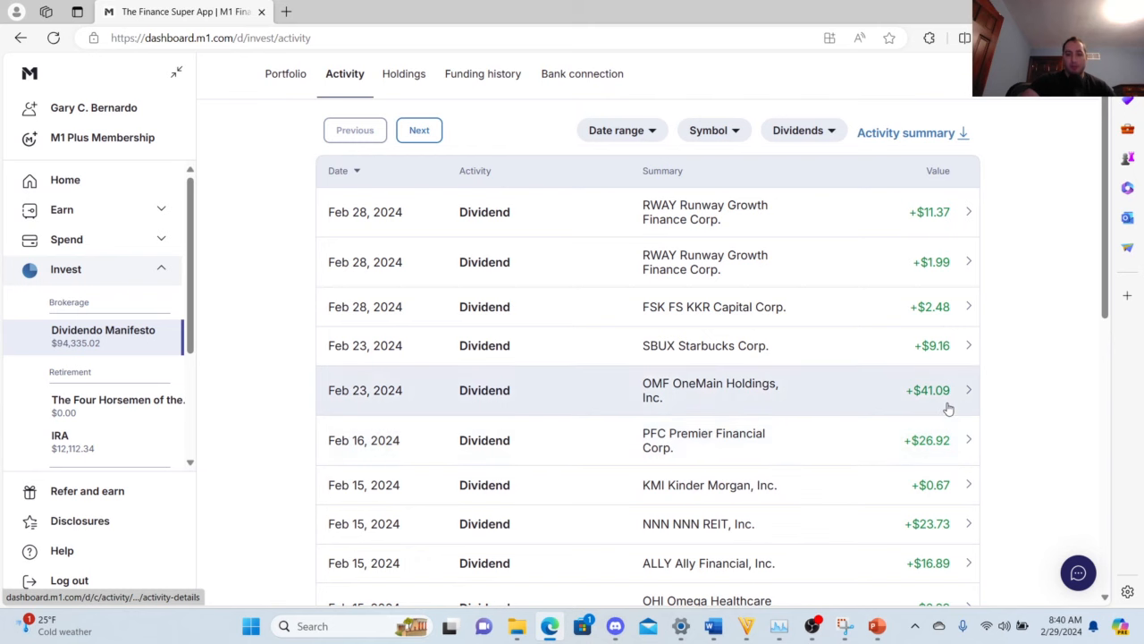
pyautogui.moveTo(928, 407)
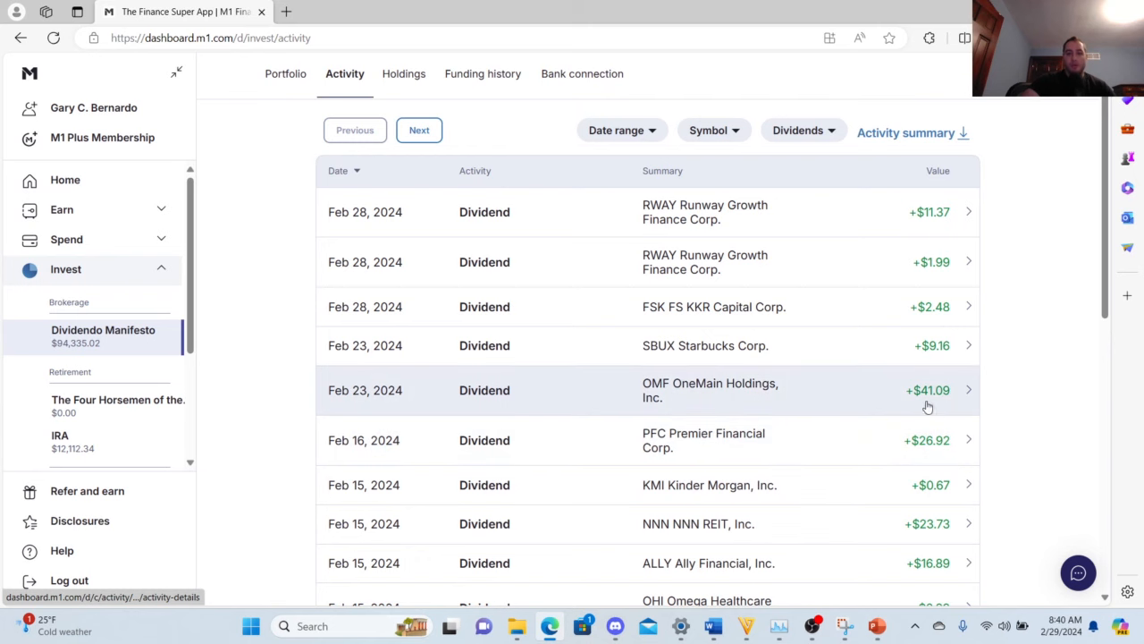
pyautogui.moveTo(958, 357)
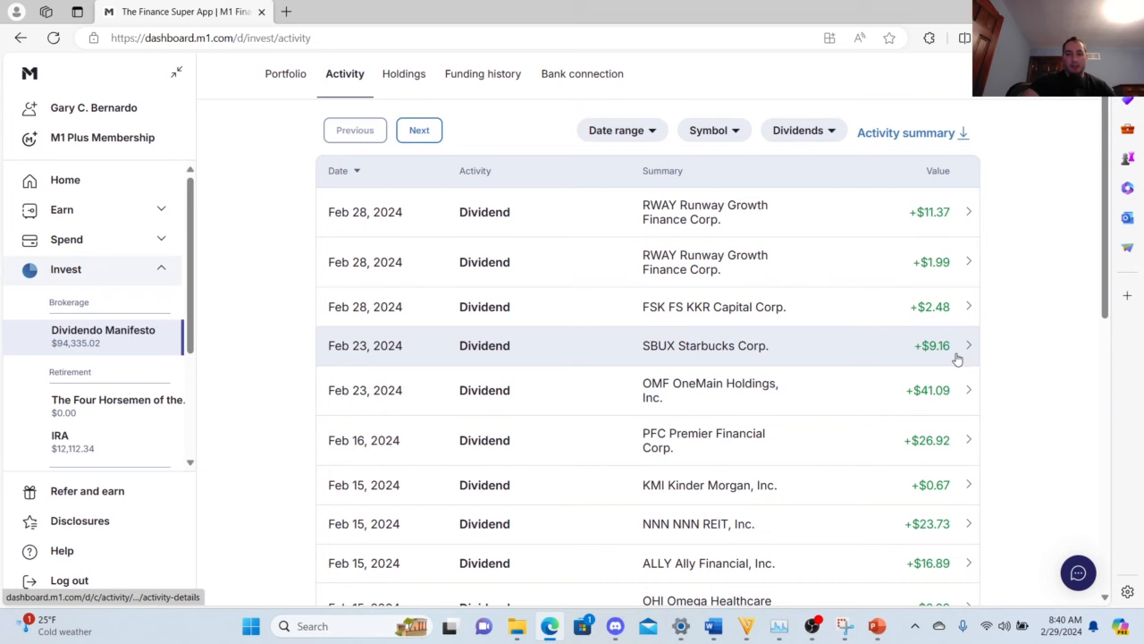
pyautogui.moveTo(954, 325)
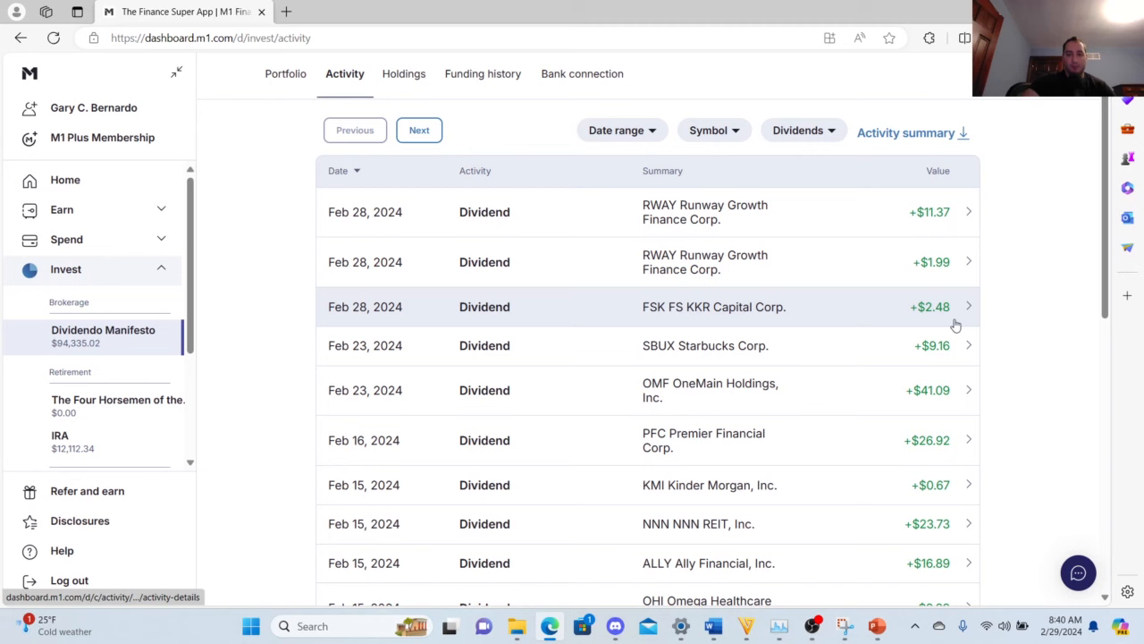
pyautogui.moveTo(950, 262)
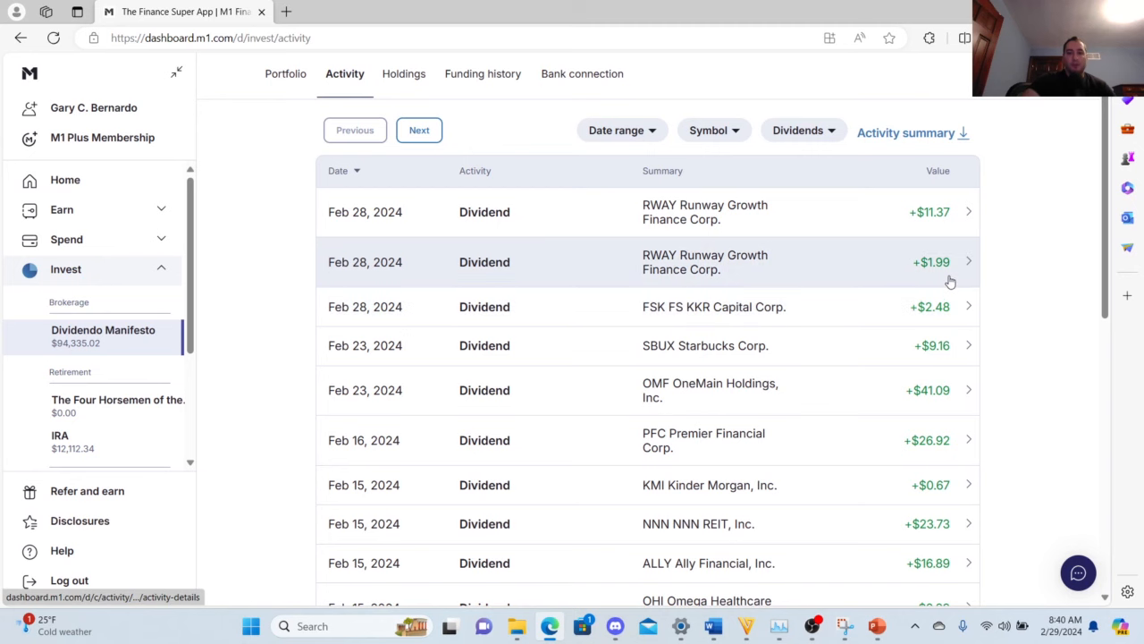
pyautogui.moveTo(970, 282)
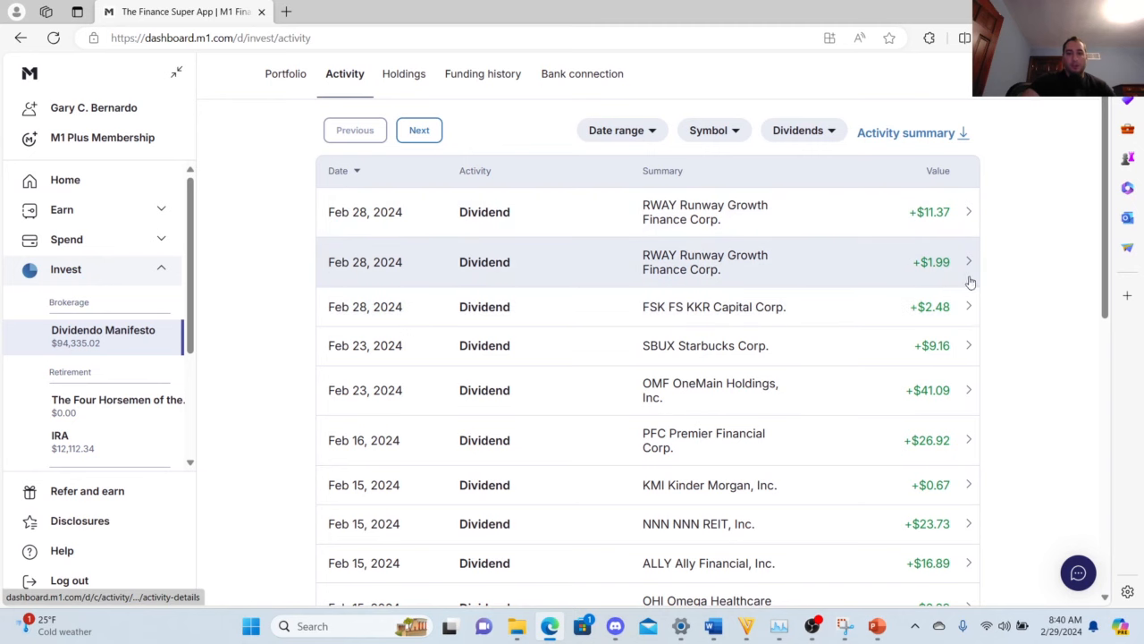
pyautogui.moveTo(1015, 278)
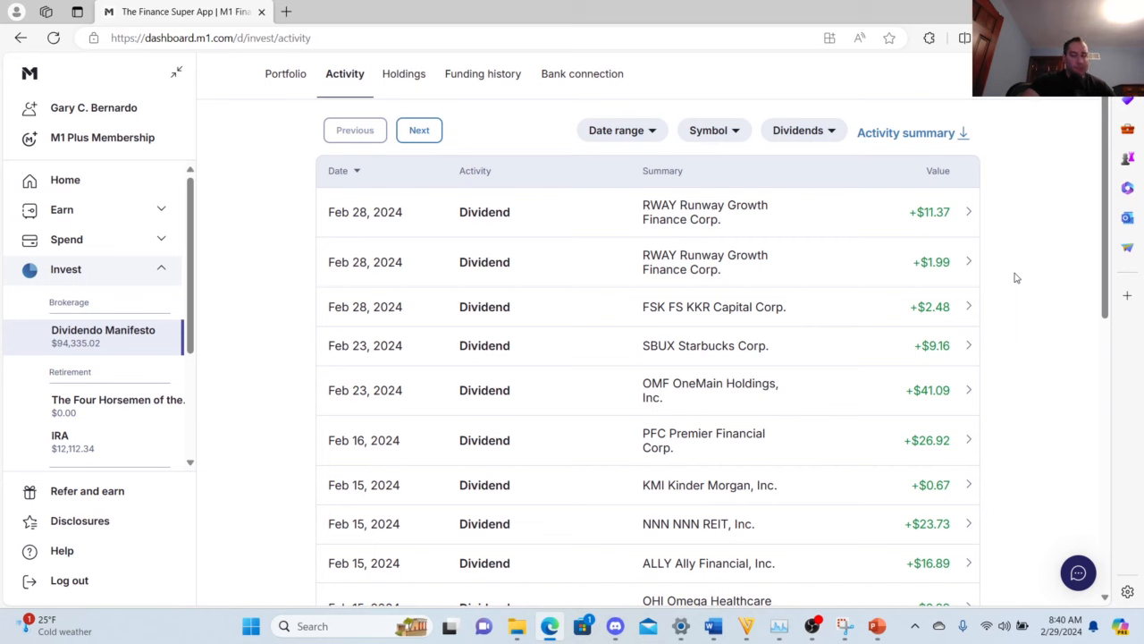
pyautogui.moveTo(1008, 283)
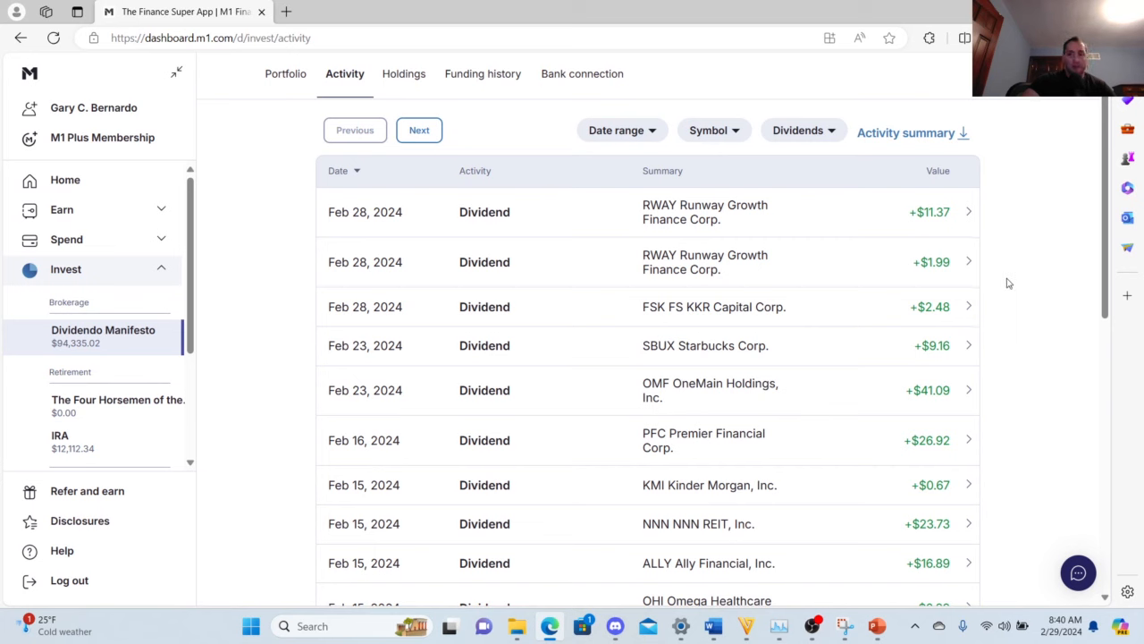
pyautogui.moveTo(965, 258)
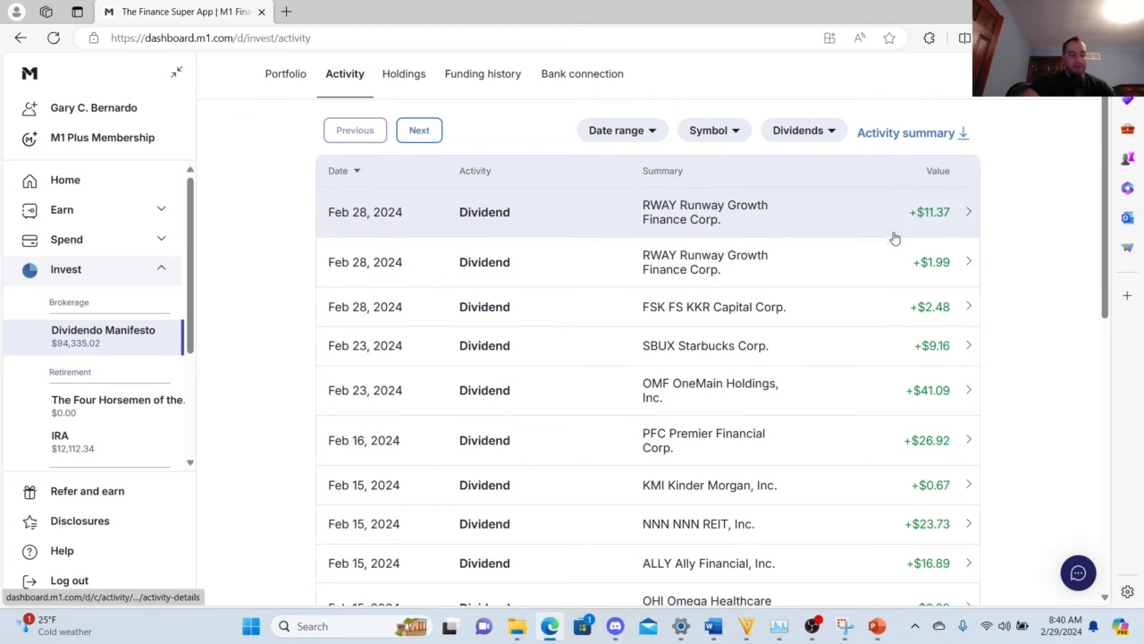
pyautogui.moveTo(1048, 260)
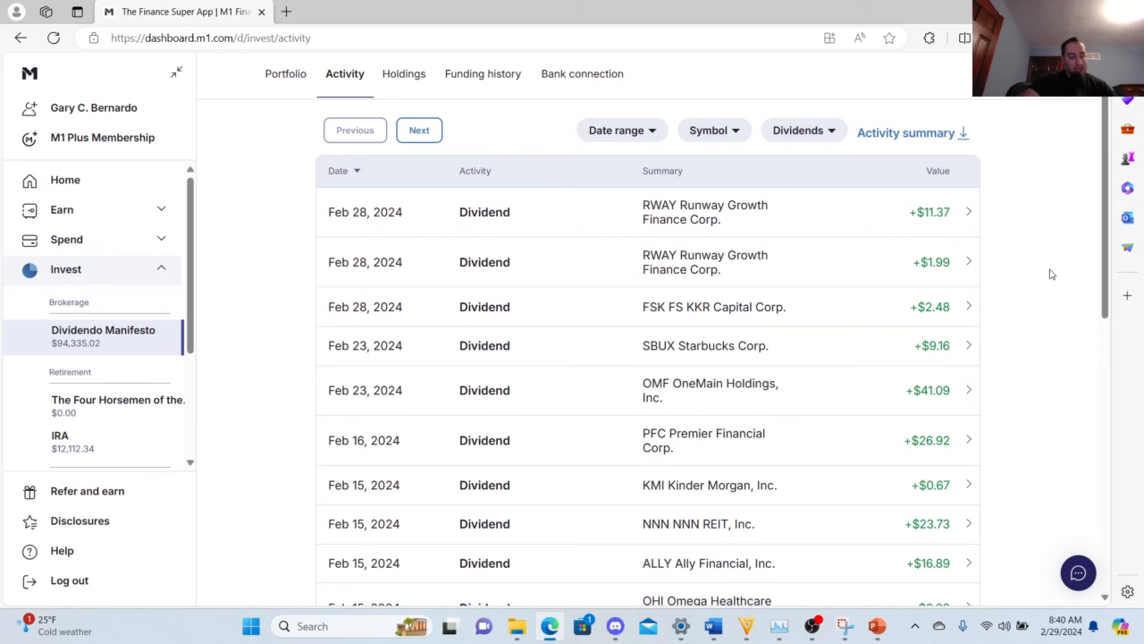
pyautogui.moveTo(1037, 287)
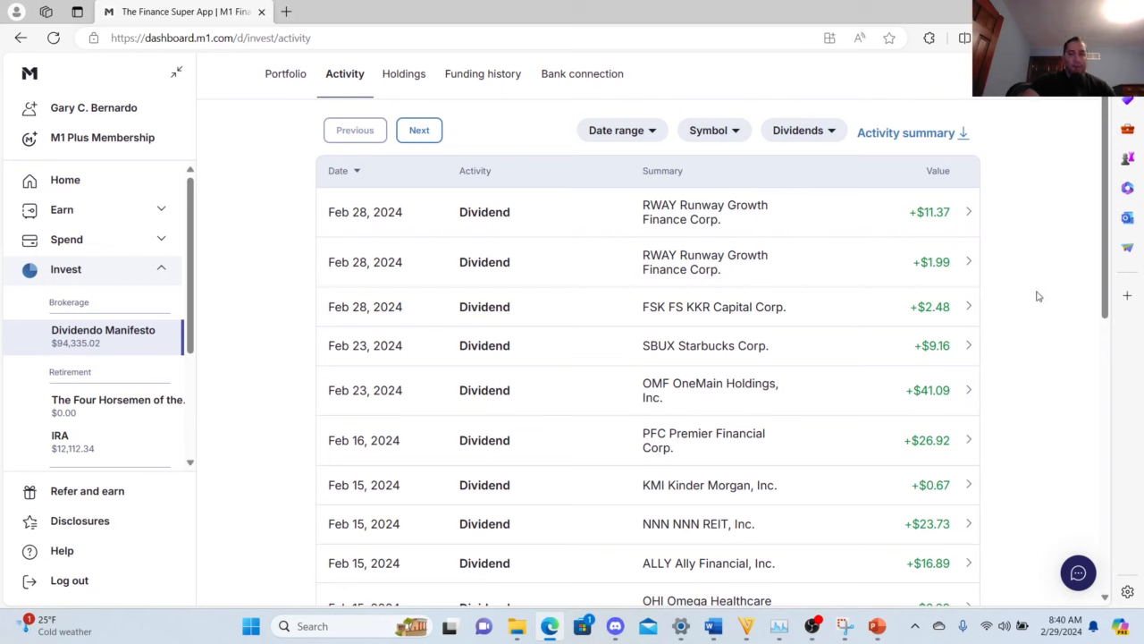
pyautogui.moveTo(1034, 296)
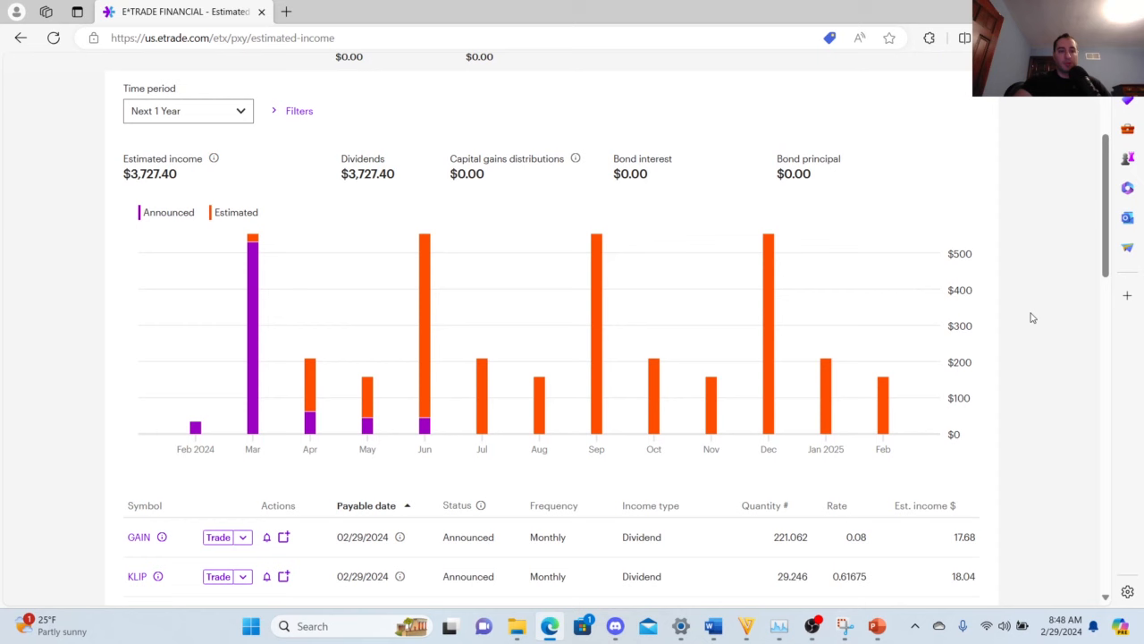
pyautogui.moveTo(1035, 312)
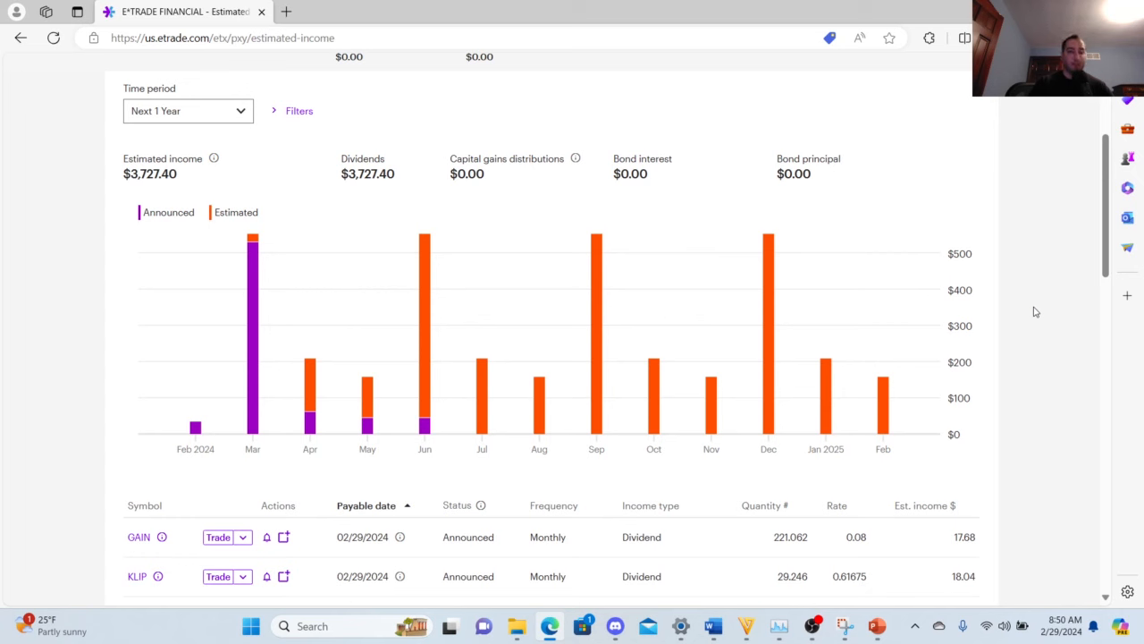
pyautogui.moveTo(883, 398)
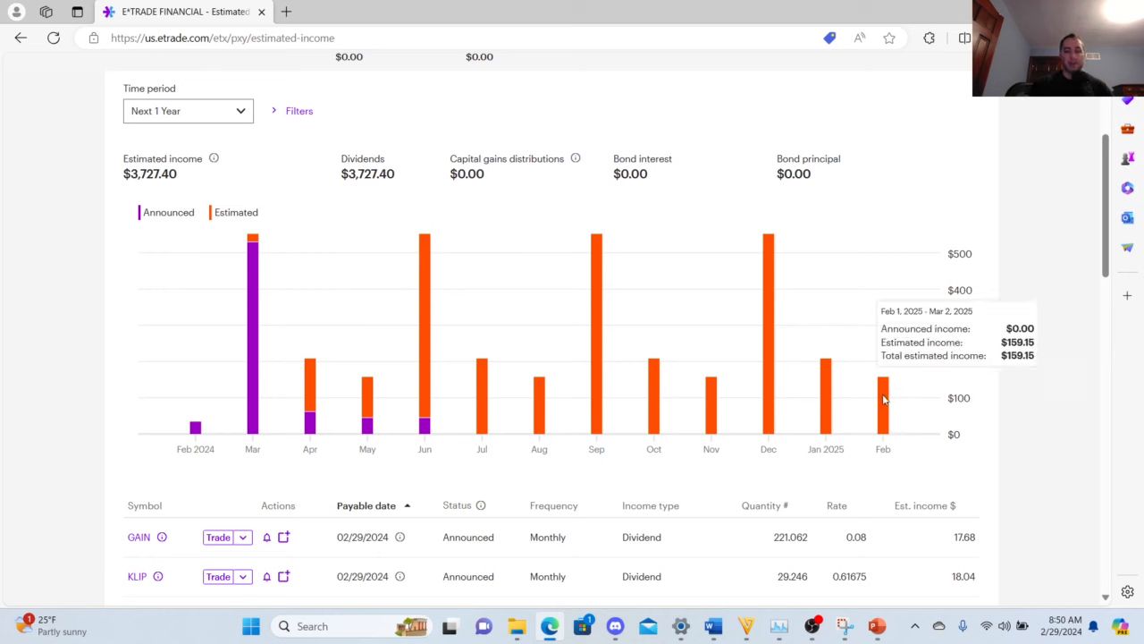
pyautogui.moveTo(884, 413)
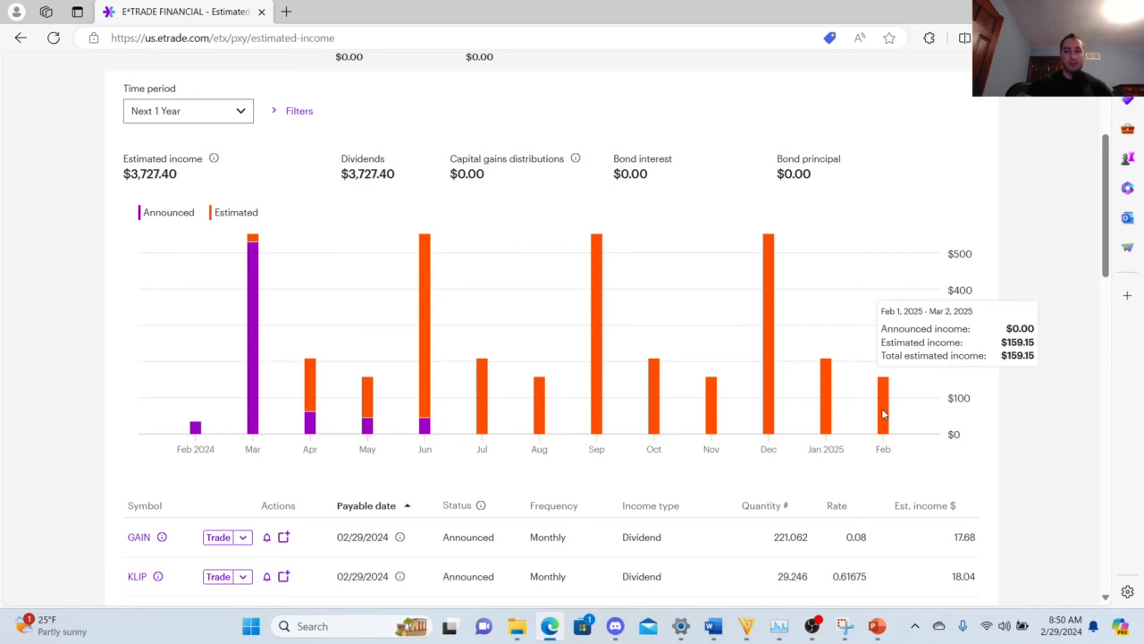
pyautogui.moveTo(962, 303)
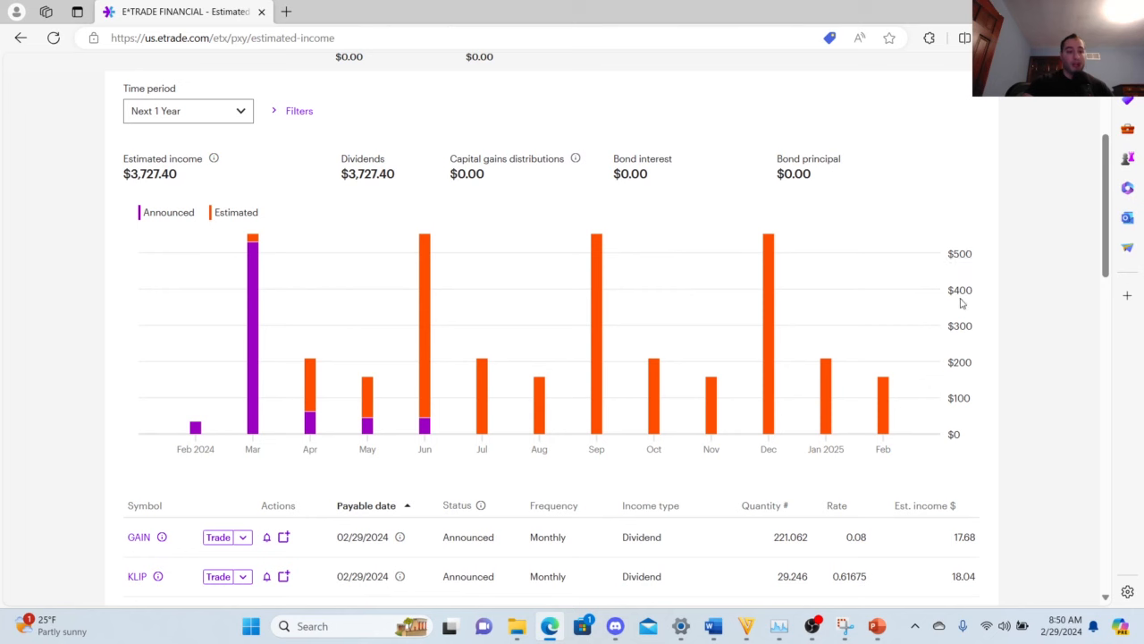
pyautogui.moveTo(194, 427)
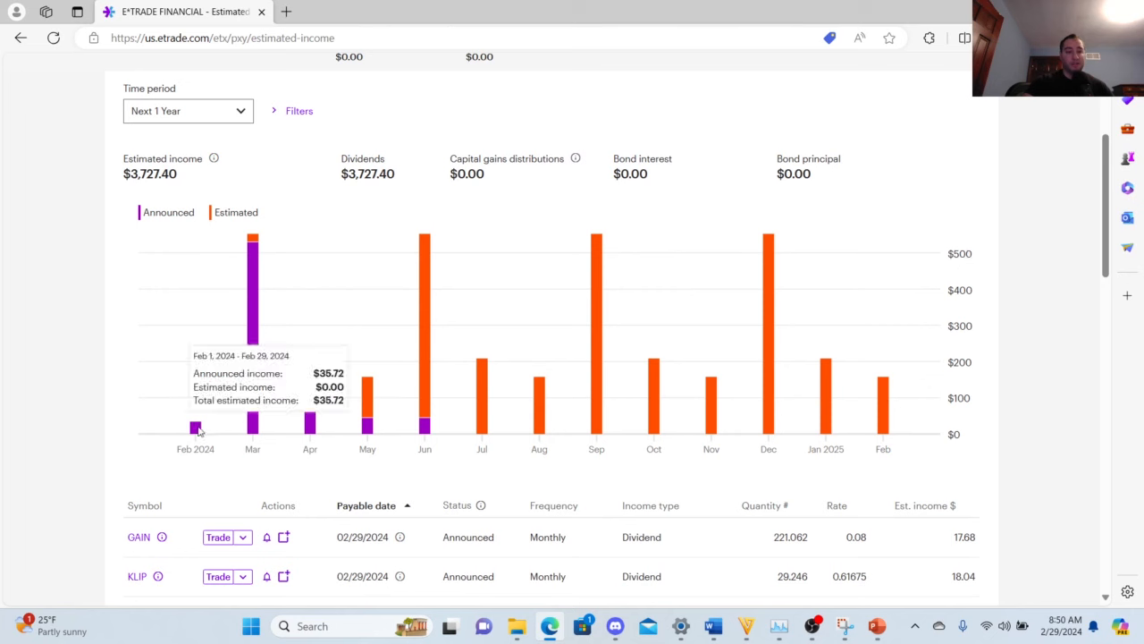
pyautogui.moveTo(1022, 384)
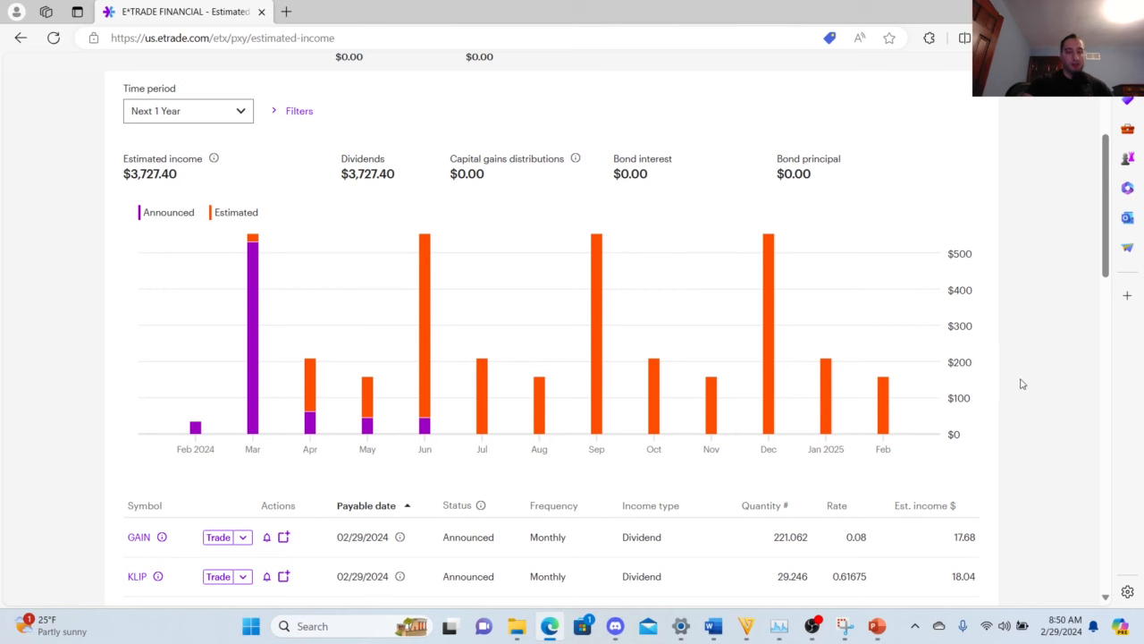